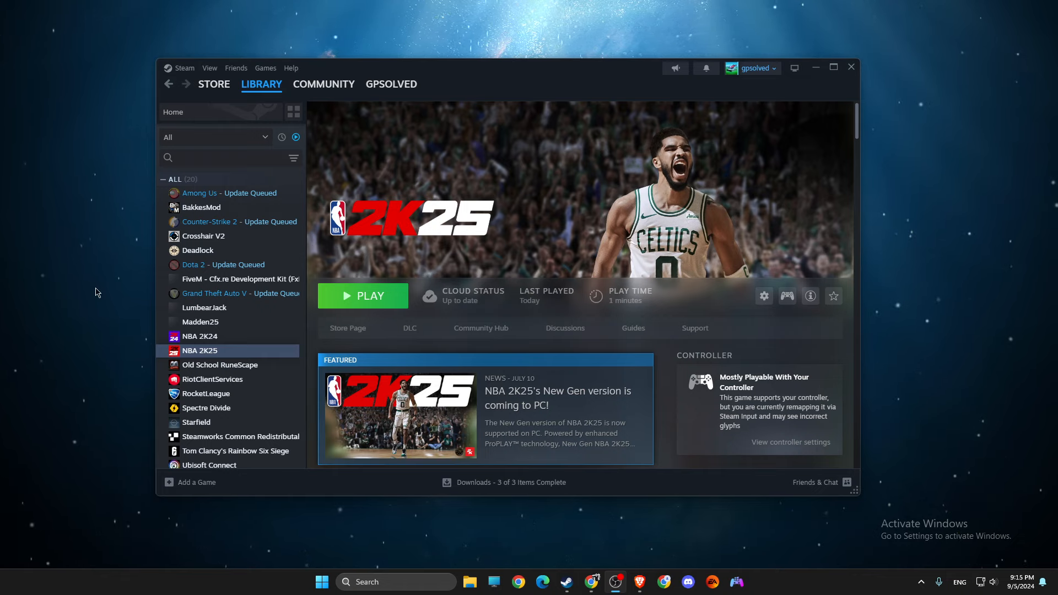
{"action": "mouse_move", "coordinate": [199, 88]}
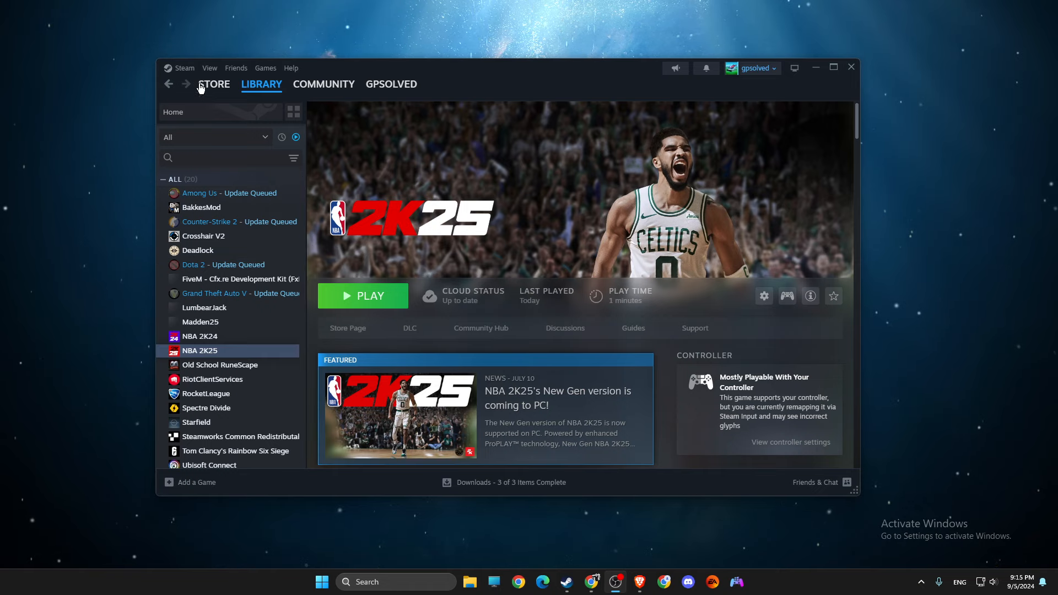
Step: Bring the Steam Settings window, open on the Controller page, to the front
{"action": "left_click", "coordinate": [186, 67]}
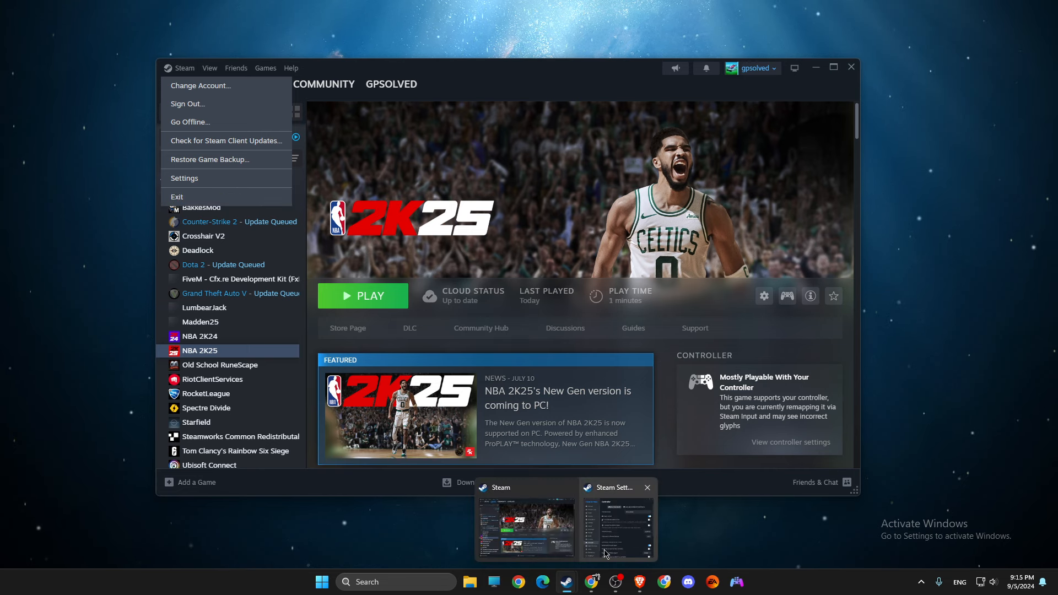
{"action": "left_click", "coordinate": [614, 523]}
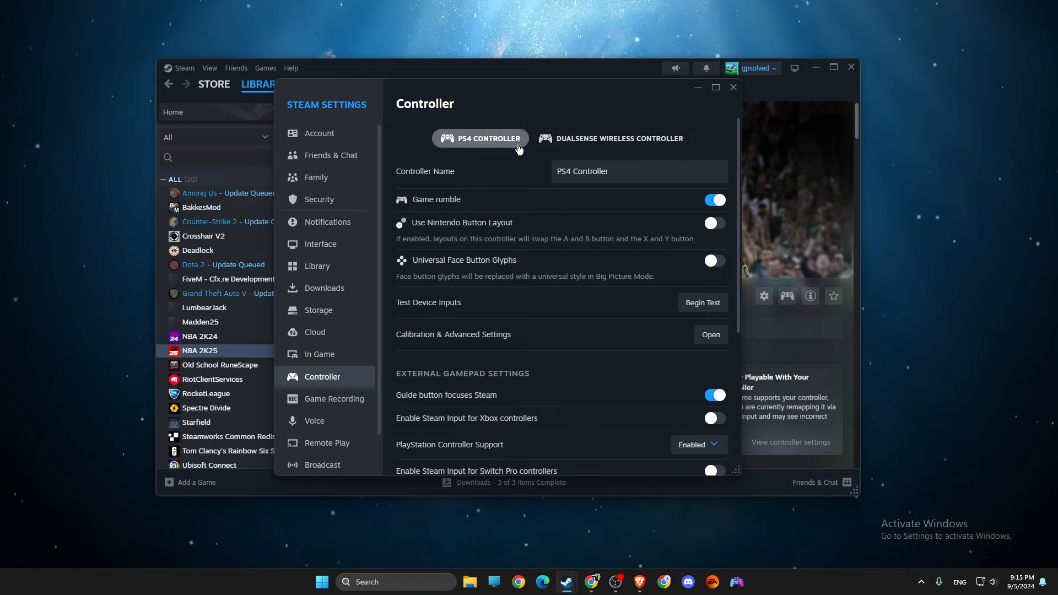
Step: Leave PlayStation Controller Support Enabled and idle gamepad shutdown at Never, then close Settings
{"action": "scroll", "scroll_direction": "down", "scroll_amount": 3}
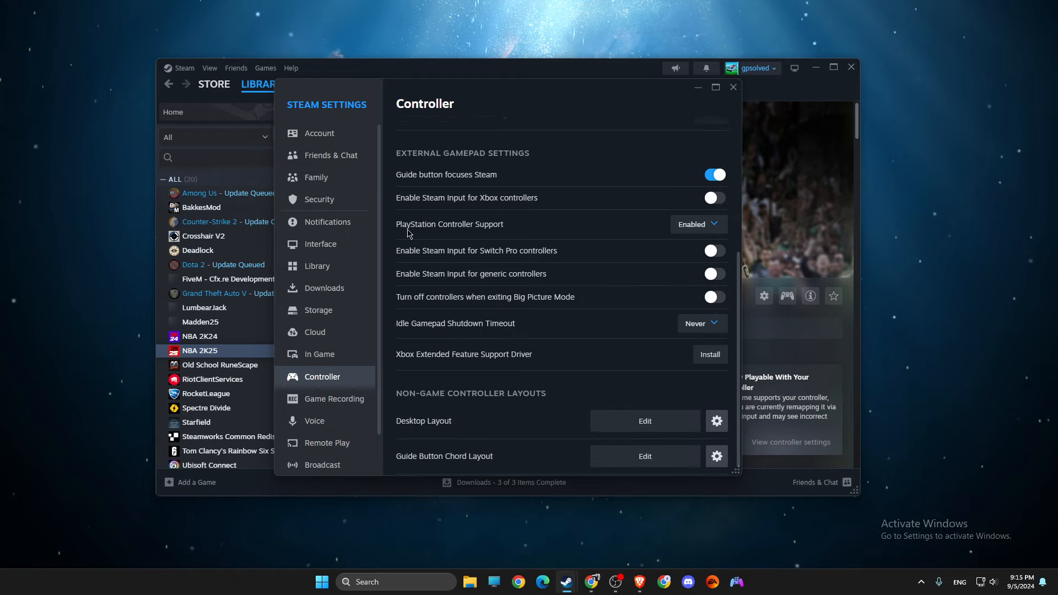
{"action": "mouse_move", "coordinate": [469, 228]}
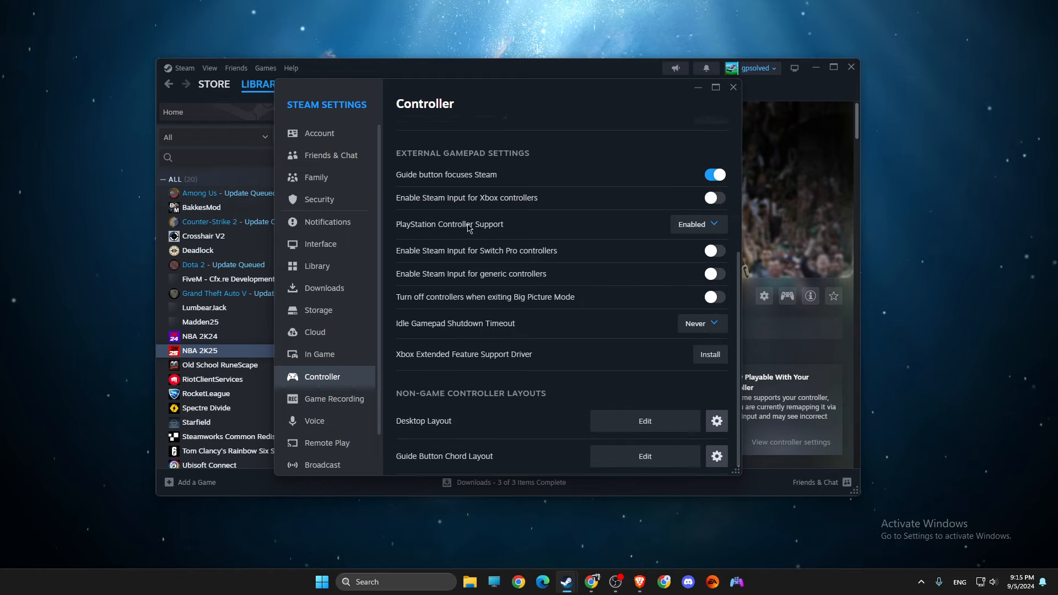
{"action": "left_click", "coordinate": [697, 224]}
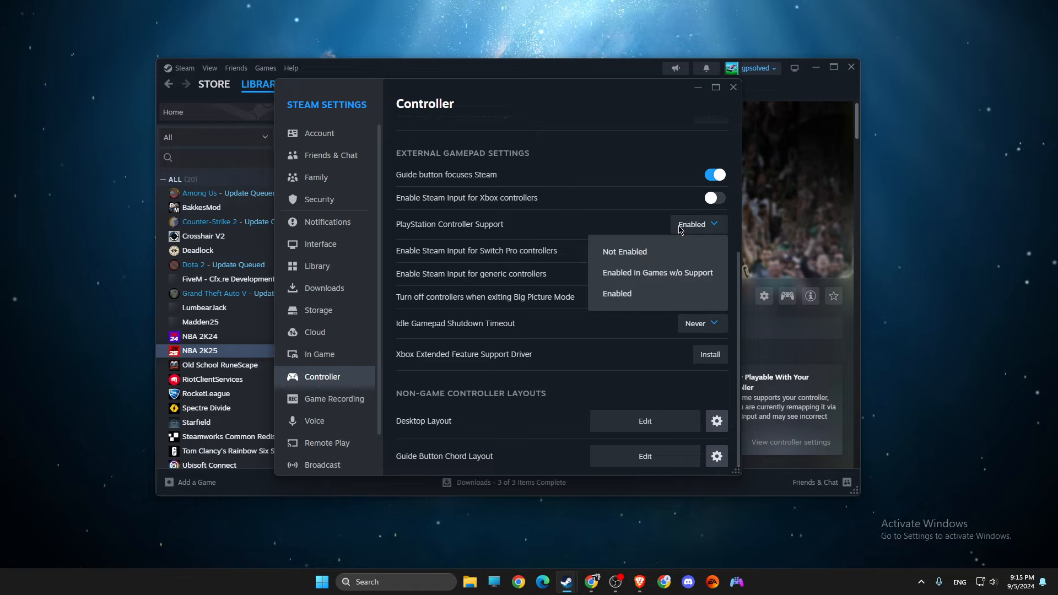
{"action": "left_click", "coordinate": [615, 293]}
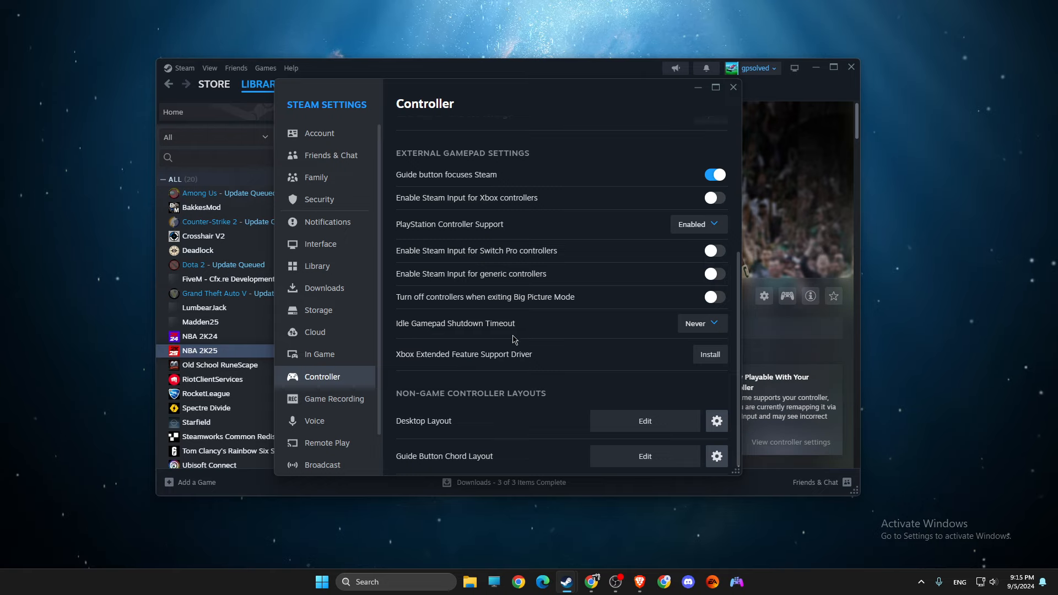
{"action": "left_click", "coordinate": [701, 323]}
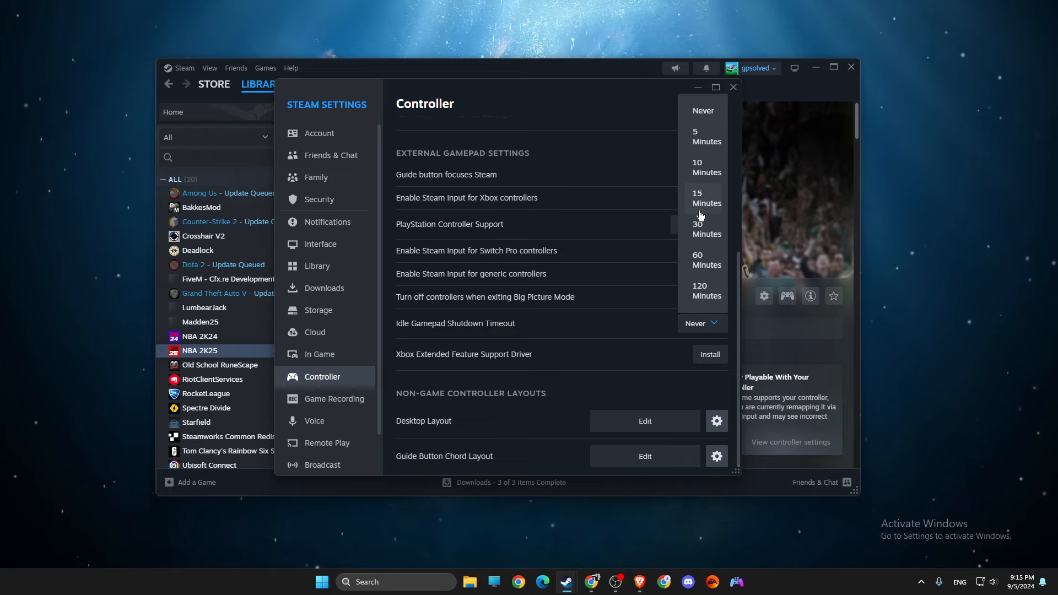
{"action": "left_click", "coordinate": [702, 110]}
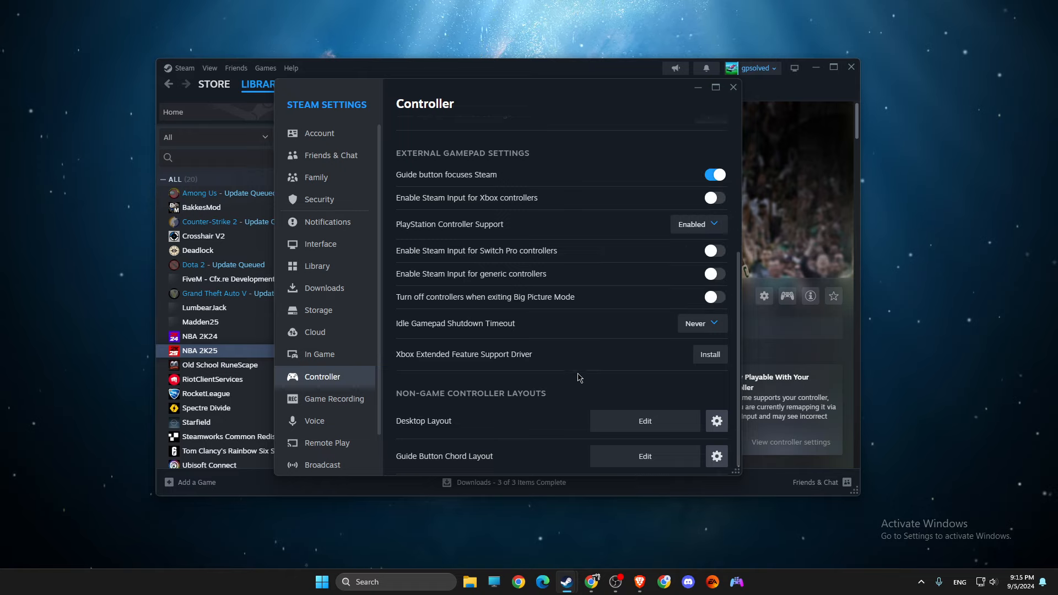
{"action": "mouse_move", "coordinate": [553, 330]}
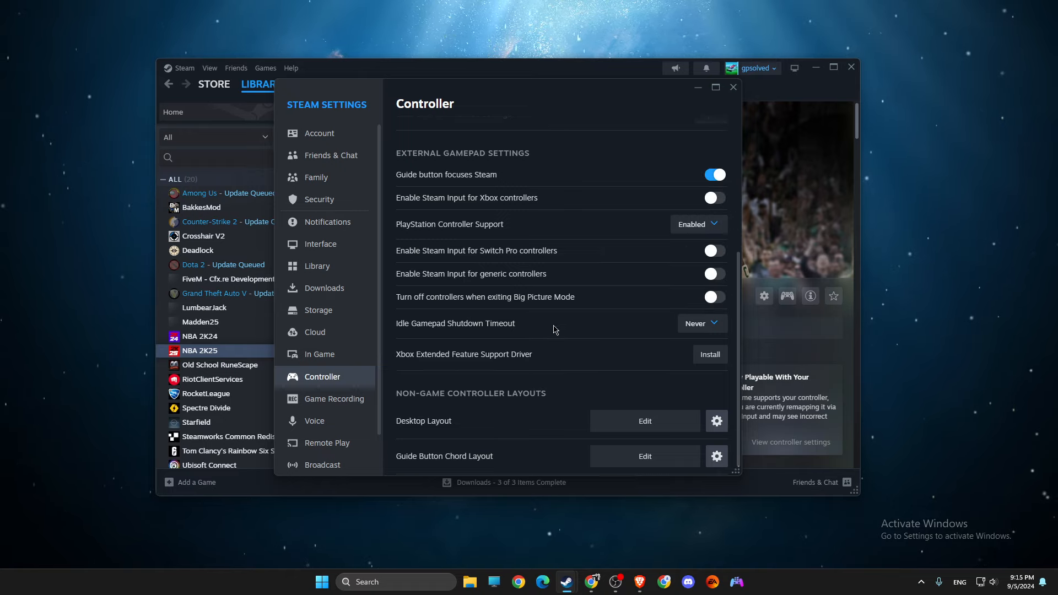
{"action": "mouse_move", "coordinate": [681, 331]}
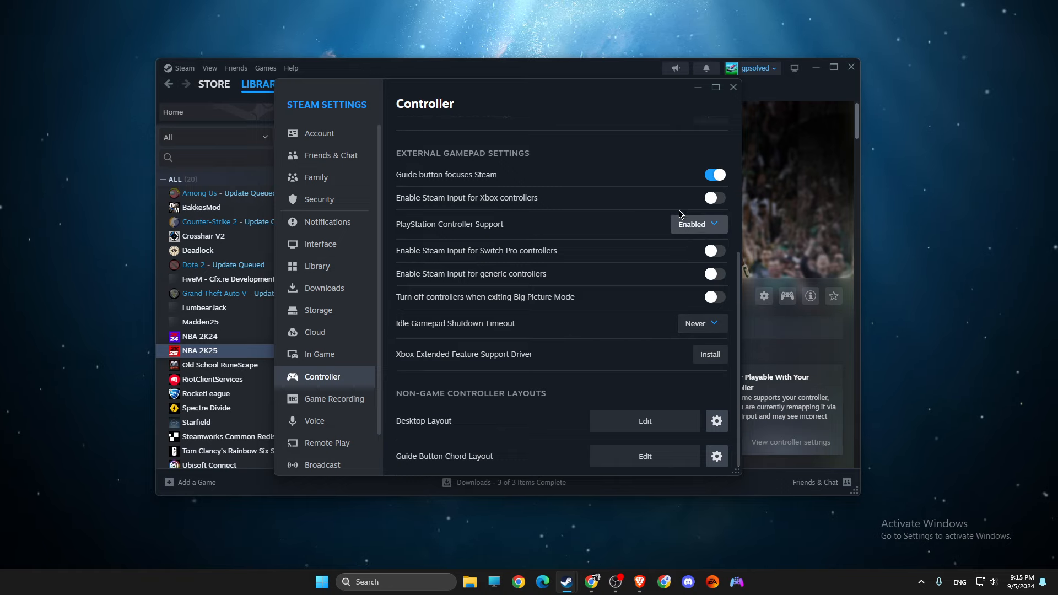
{"action": "left_click", "coordinate": [732, 87]}
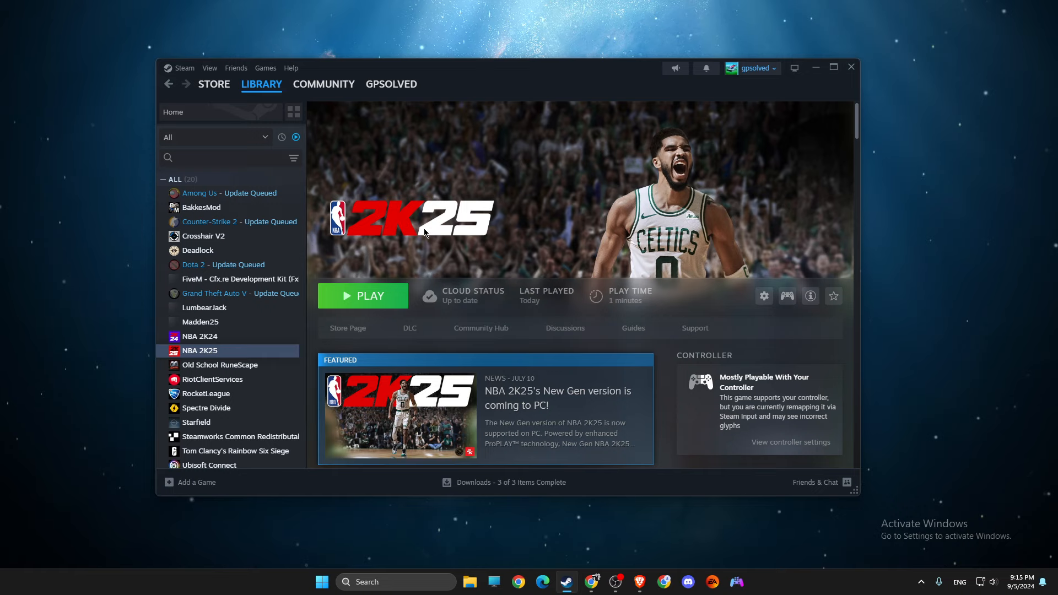
Step: Open NBA 2K25's Properties on the Controller page
{"action": "left_click", "coordinate": [262, 84]}
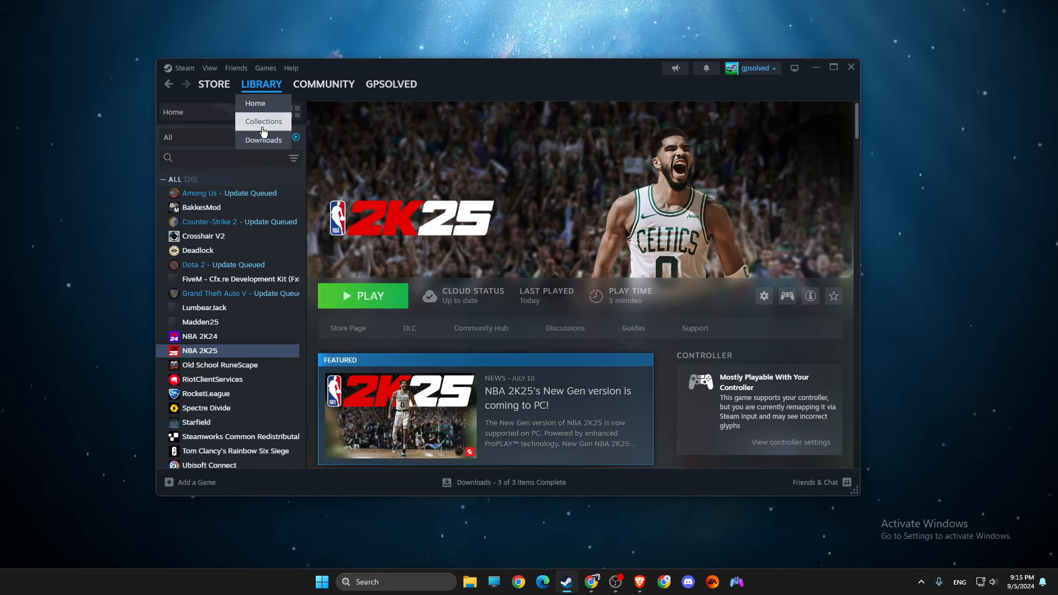
{"action": "right_click", "coordinate": [200, 350]}
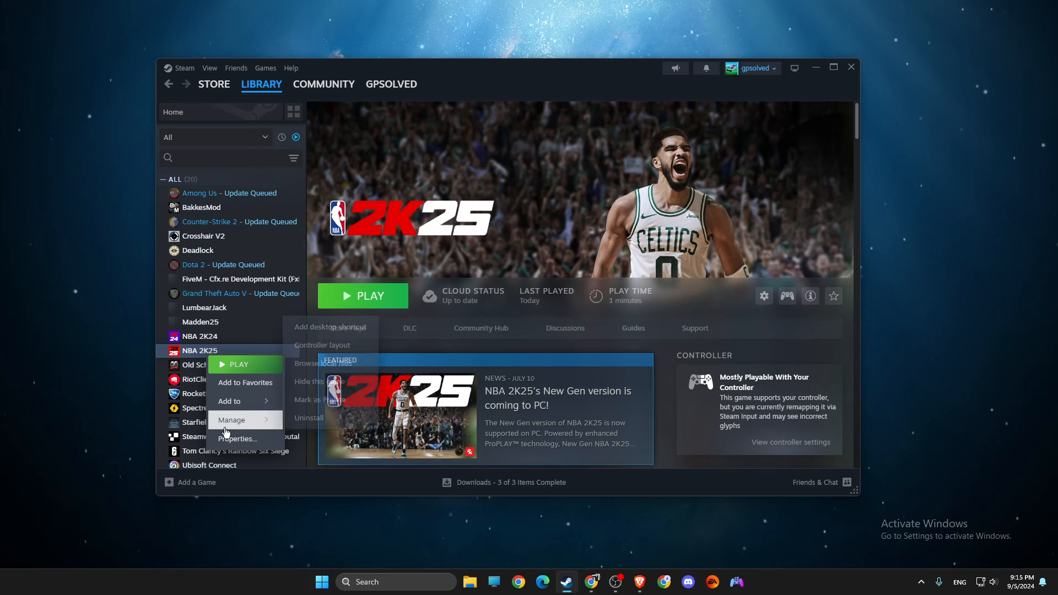
{"action": "left_click", "coordinate": [237, 438]}
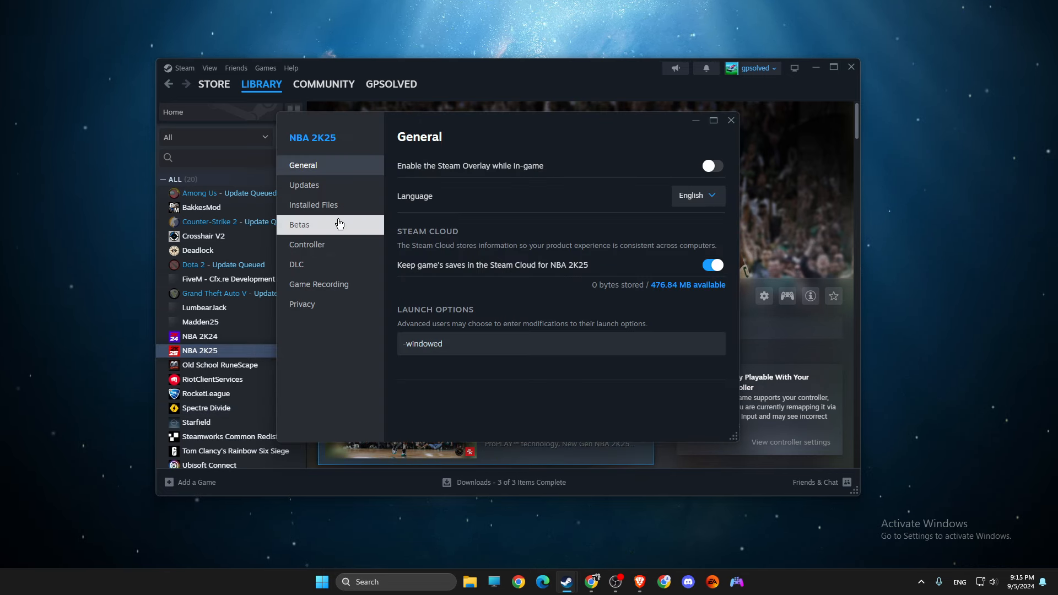
{"action": "left_click", "coordinate": [307, 244]}
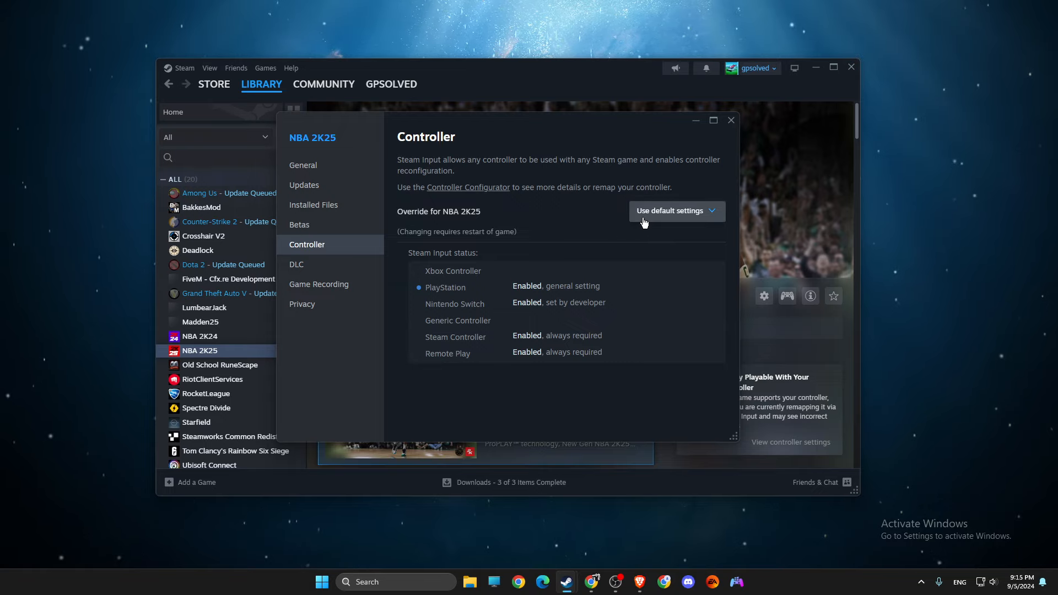
Step: Set NBA 2K25's Steam Input override to Enable Steam Input and minimize Steam
{"action": "left_click", "coordinate": [676, 211]}
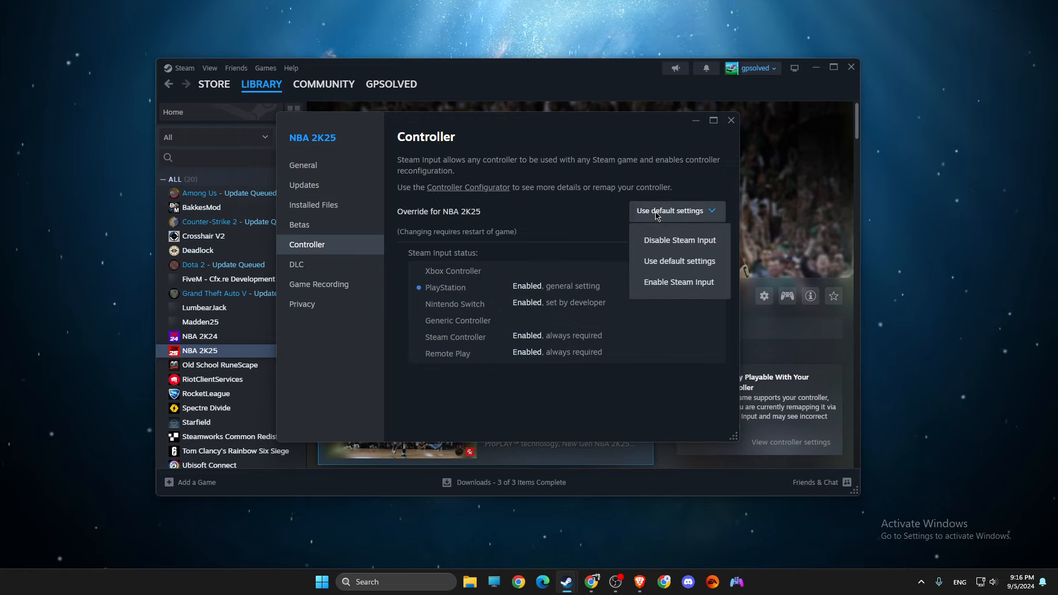
{"action": "left_click", "coordinate": [678, 239]}
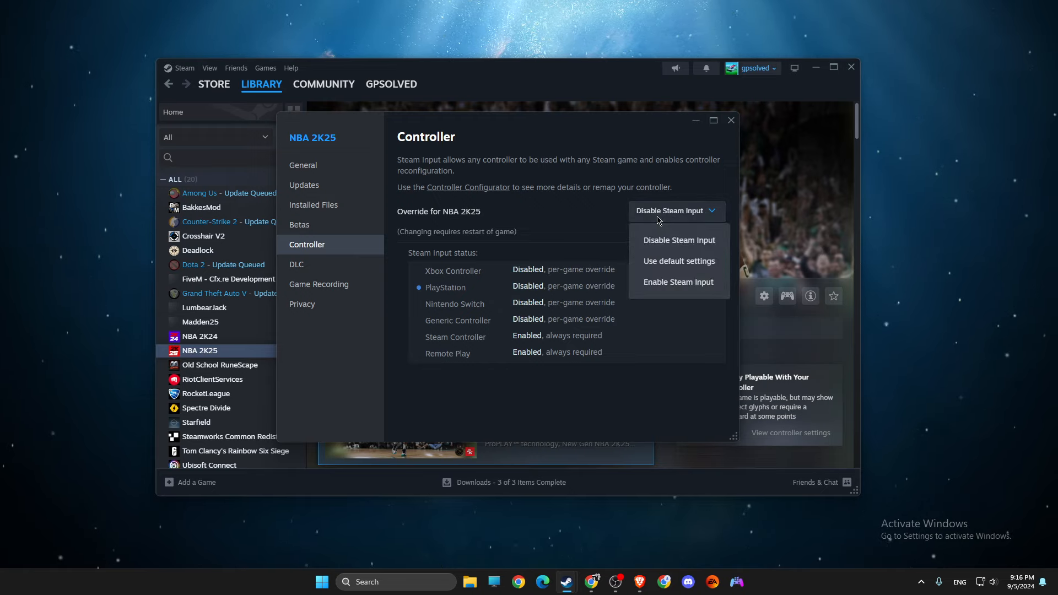
{"action": "mouse_move", "coordinate": [668, 251]}
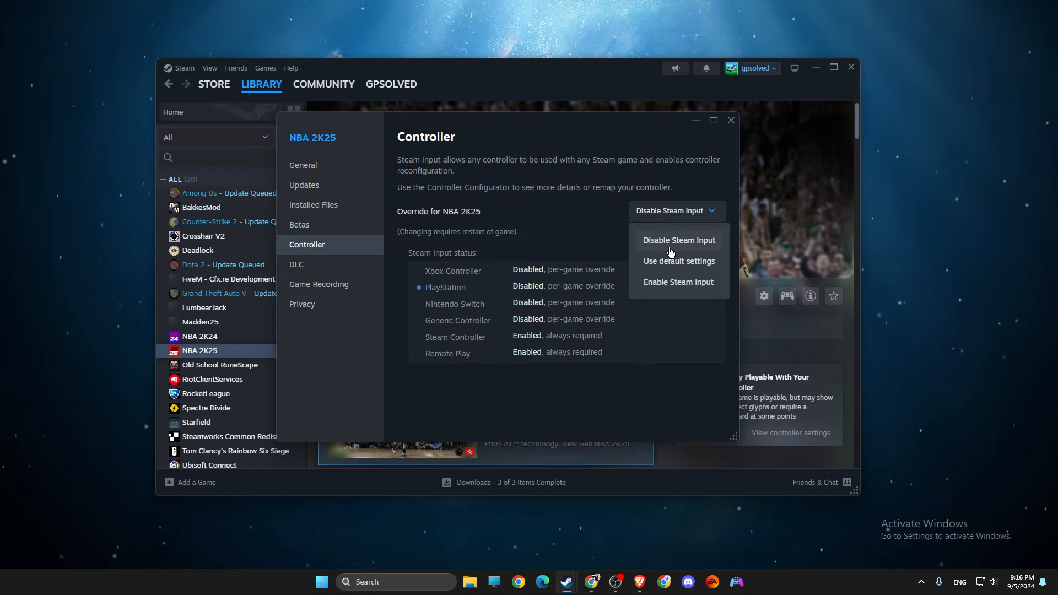
{"action": "left_click", "coordinate": [679, 281]}
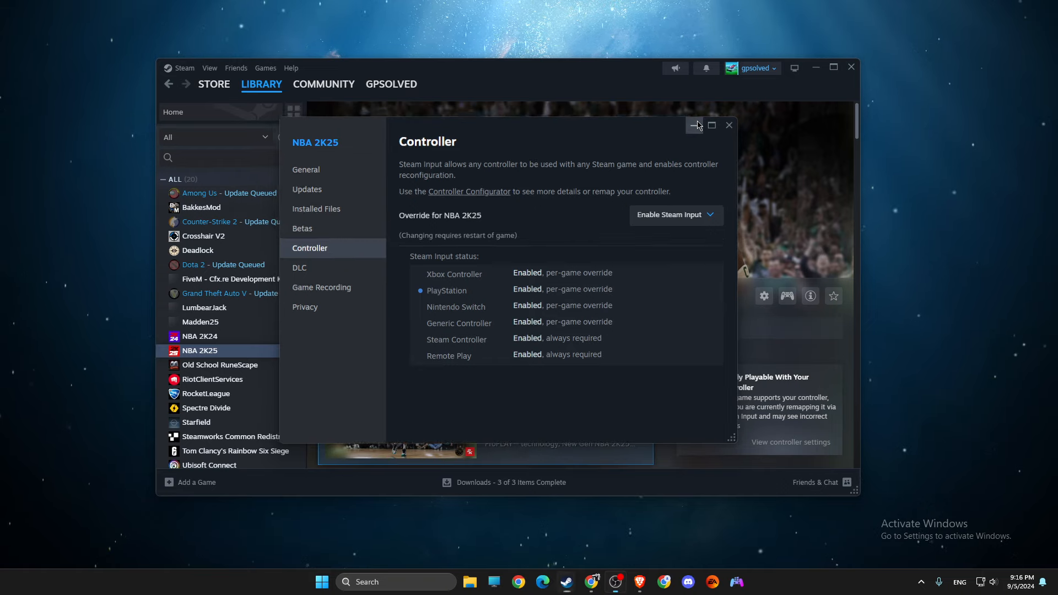
{"action": "left_click", "coordinate": [730, 125]}
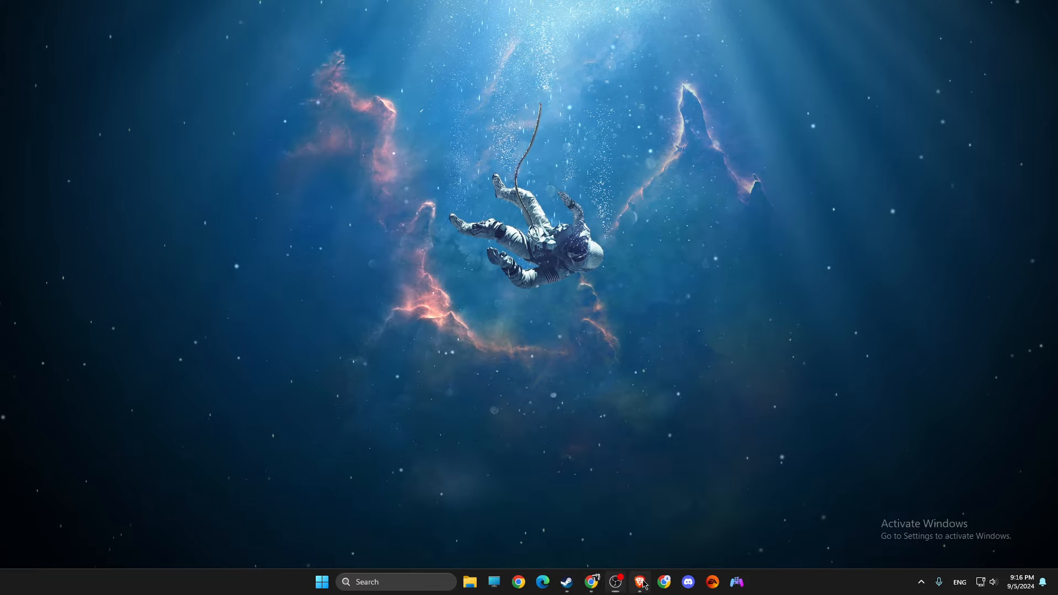
Step: Download DS4Windows_3.3.3_x64.zip from the DS4Windows website into Downloads
{"action": "left_click", "coordinate": [638, 582]}
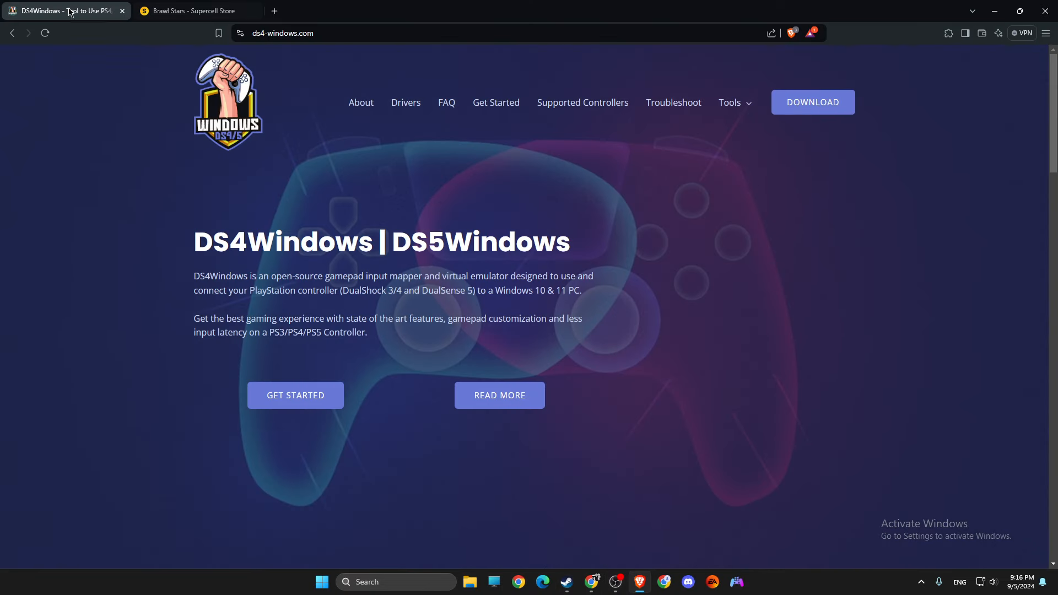
{"action": "mouse_move", "coordinate": [135, 63]}
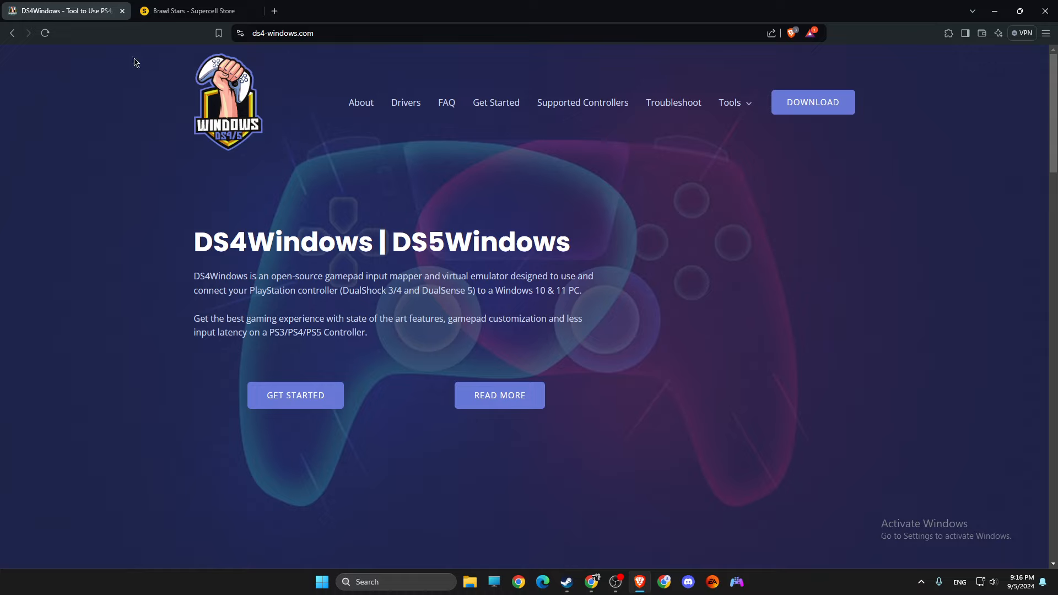
{"action": "mouse_move", "coordinate": [679, 156]}
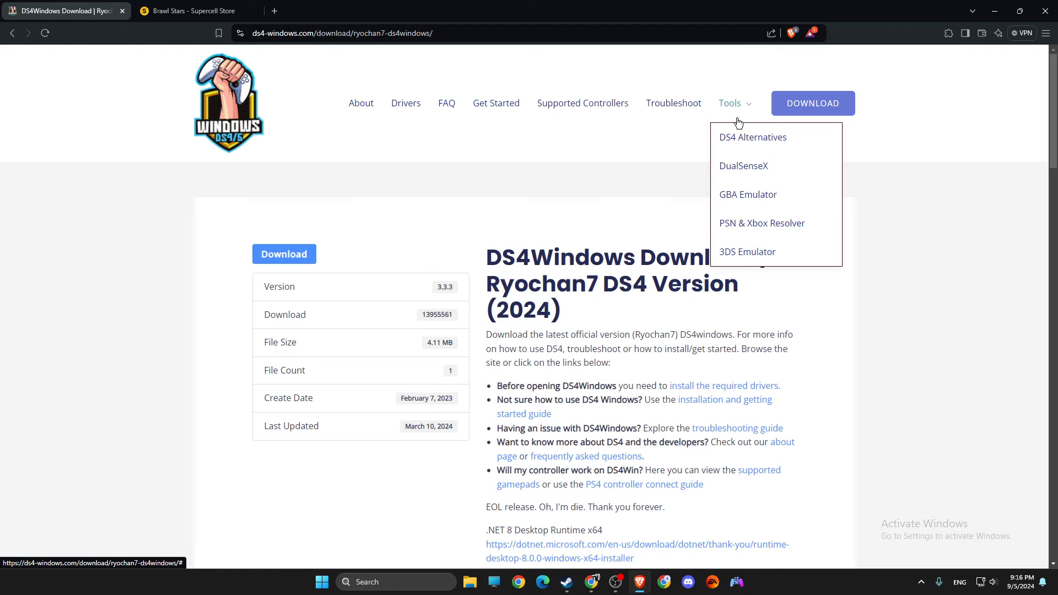
{"action": "left_click", "coordinate": [812, 103]}
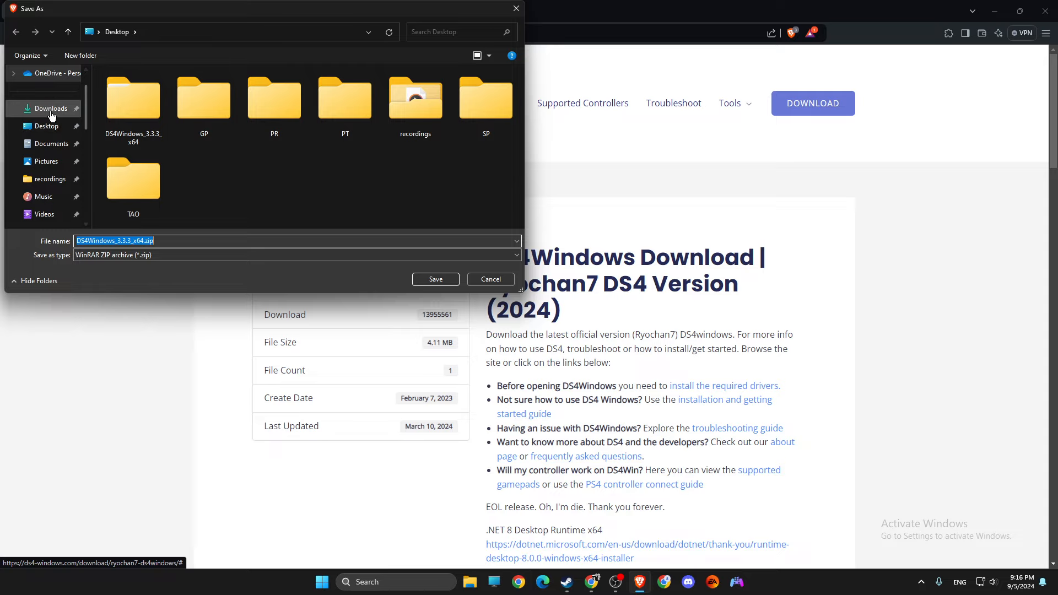
{"action": "left_click", "coordinate": [51, 108]}
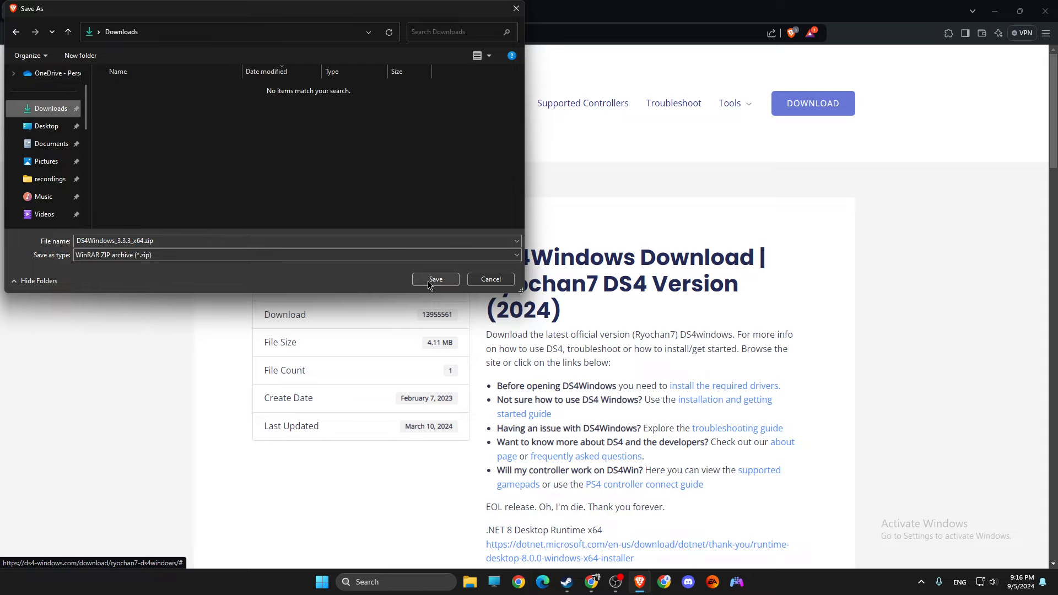
{"action": "left_click", "coordinate": [436, 279]}
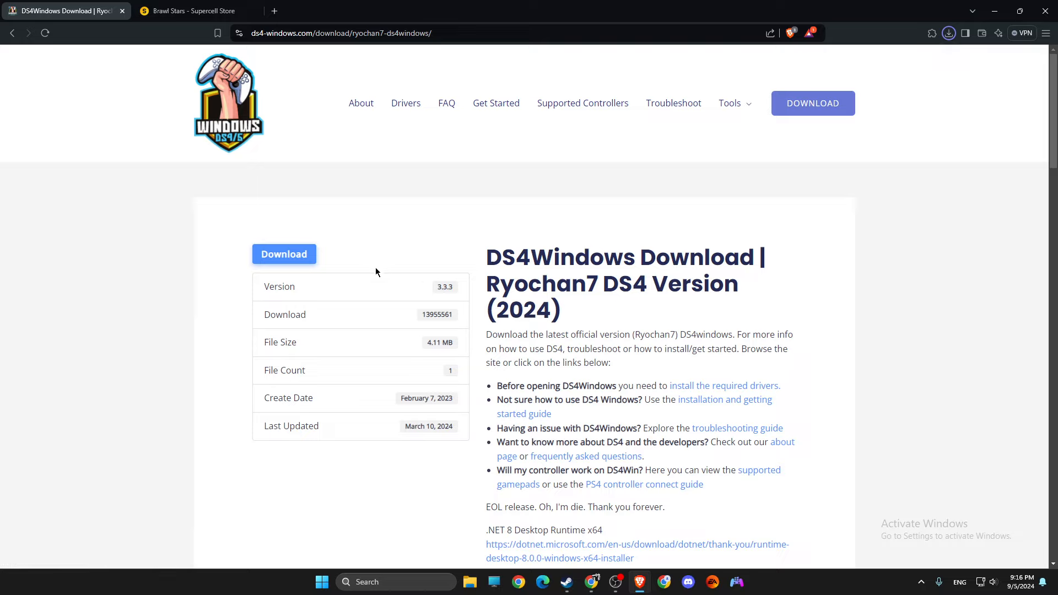
{"action": "left_click", "coordinate": [948, 33]}
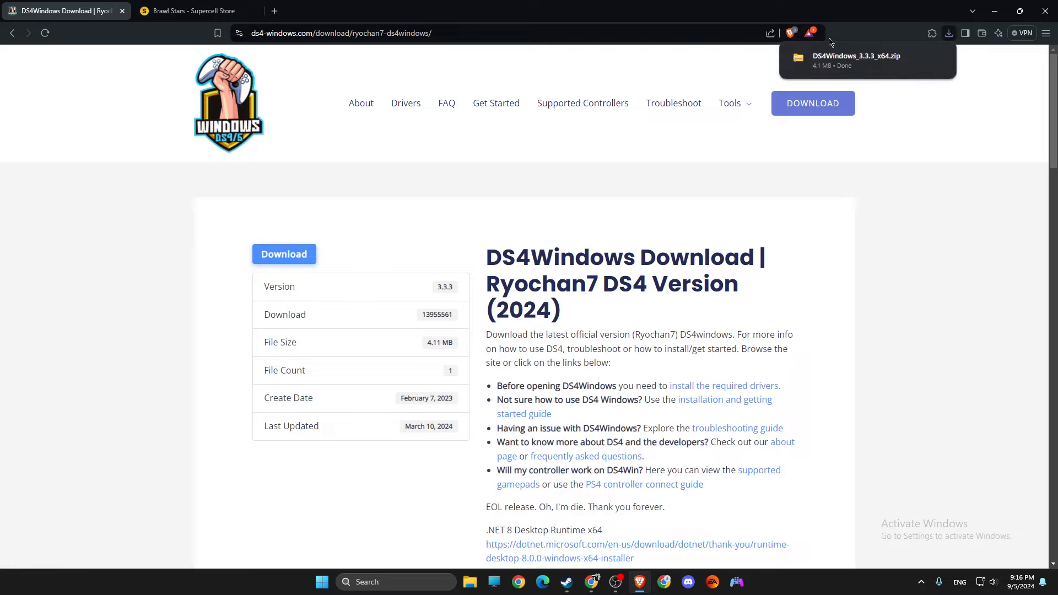
Step: Browse into the DS4Windows folder inside the zip in Downloads
{"action": "left_click", "coordinate": [867, 60]}
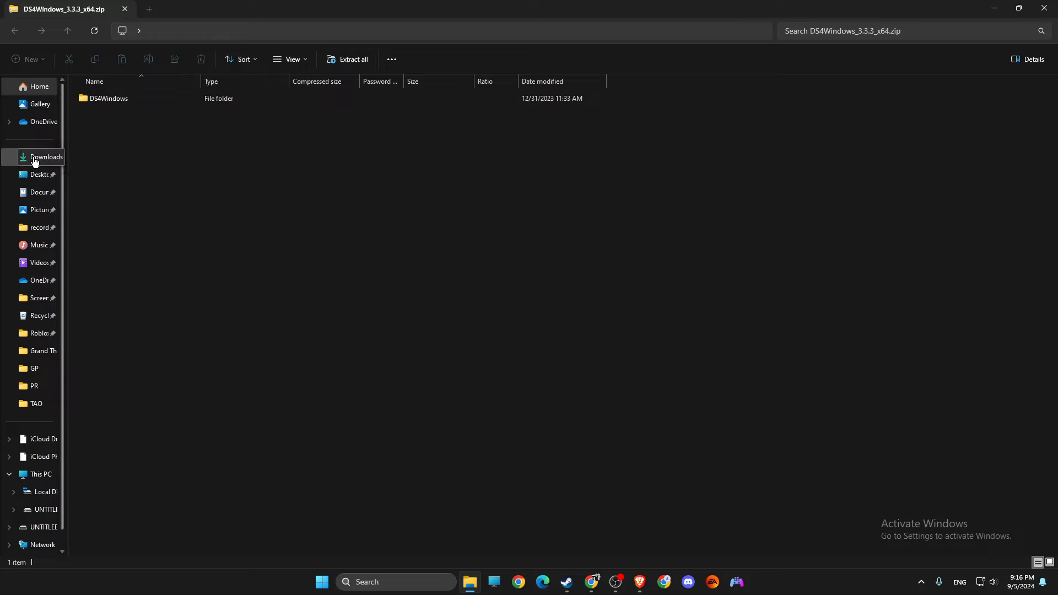
{"action": "left_click", "coordinate": [46, 156]}
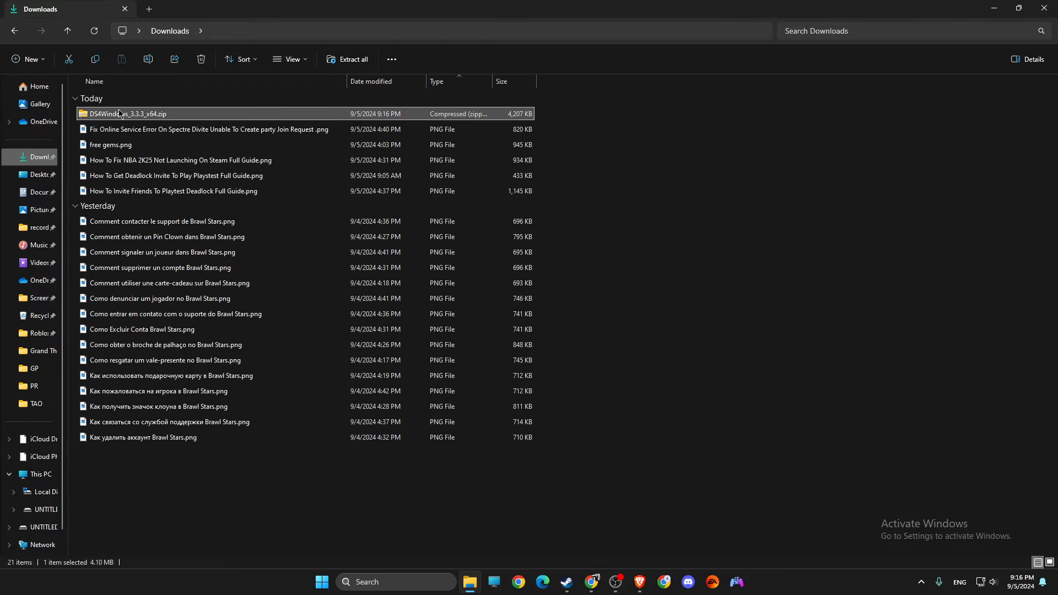
{"action": "double_click", "coordinate": [132, 113]}
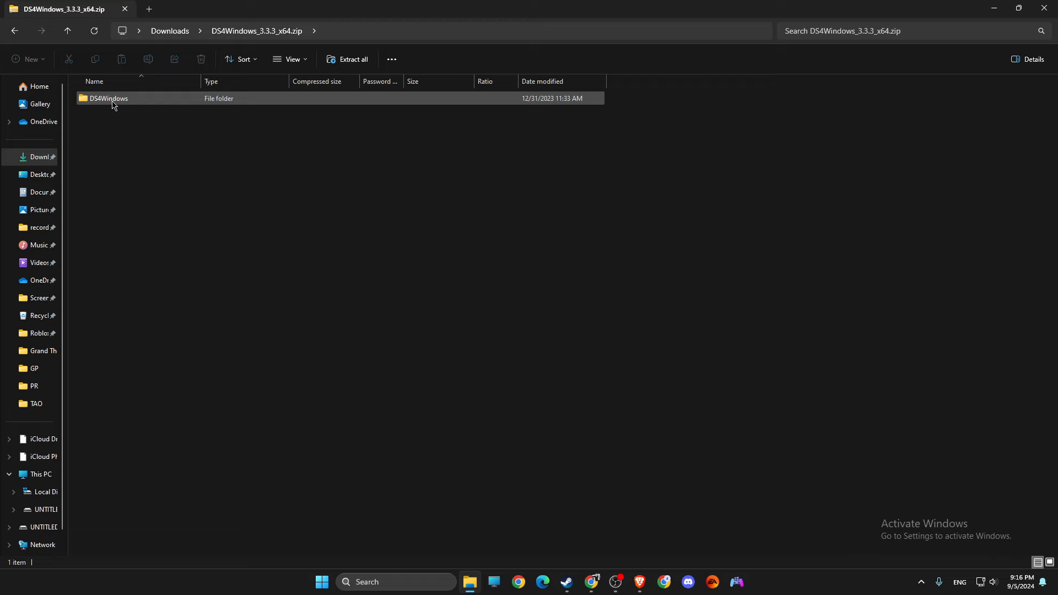
{"action": "double_click", "coordinate": [108, 99]}
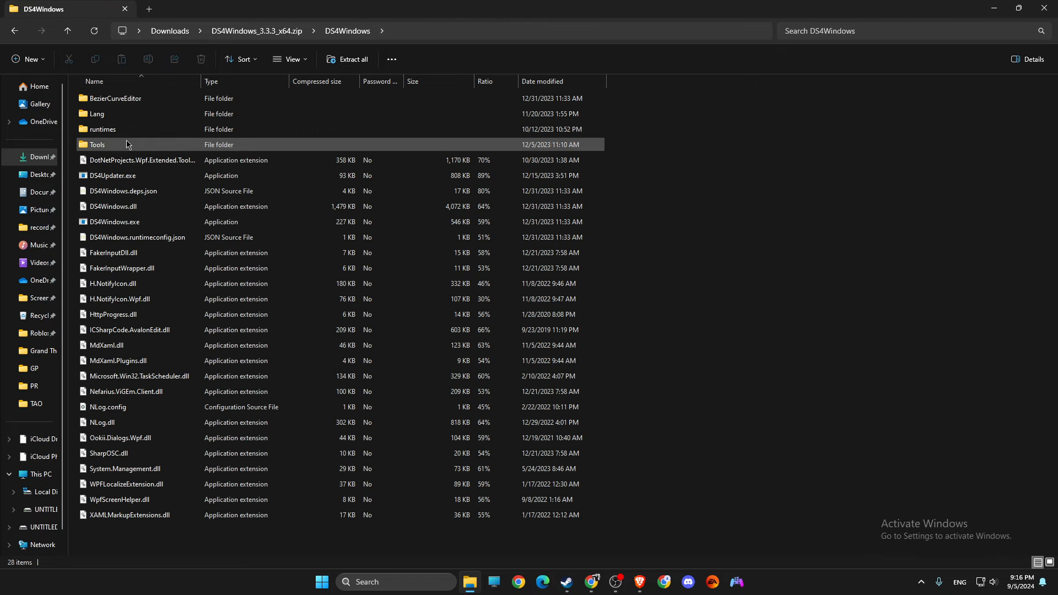
{"action": "left_click", "coordinate": [114, 221]}
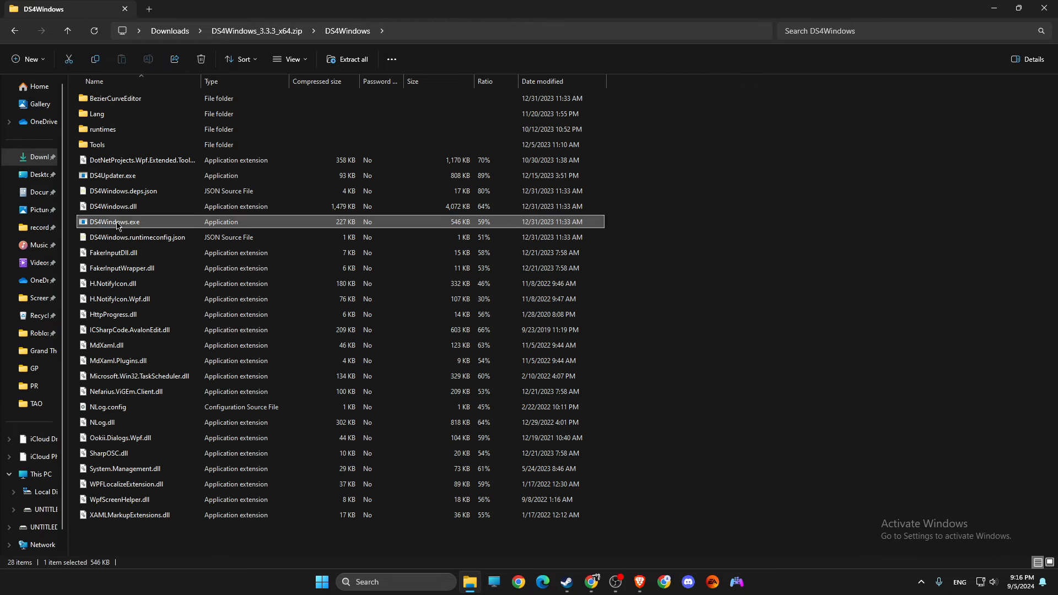
Step: Extract the archive to Downloads and launch the extracted DS4Windows.exe
{"action": "left_click", "coordinate": [349, 59]}
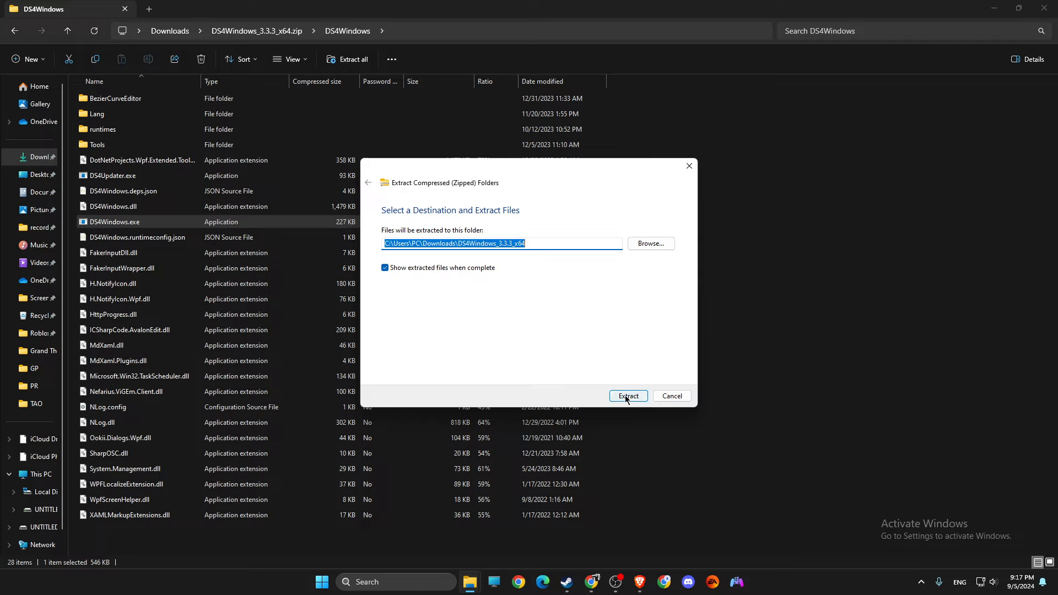
{"action": "left_click", "coordinate": [627, 397]}
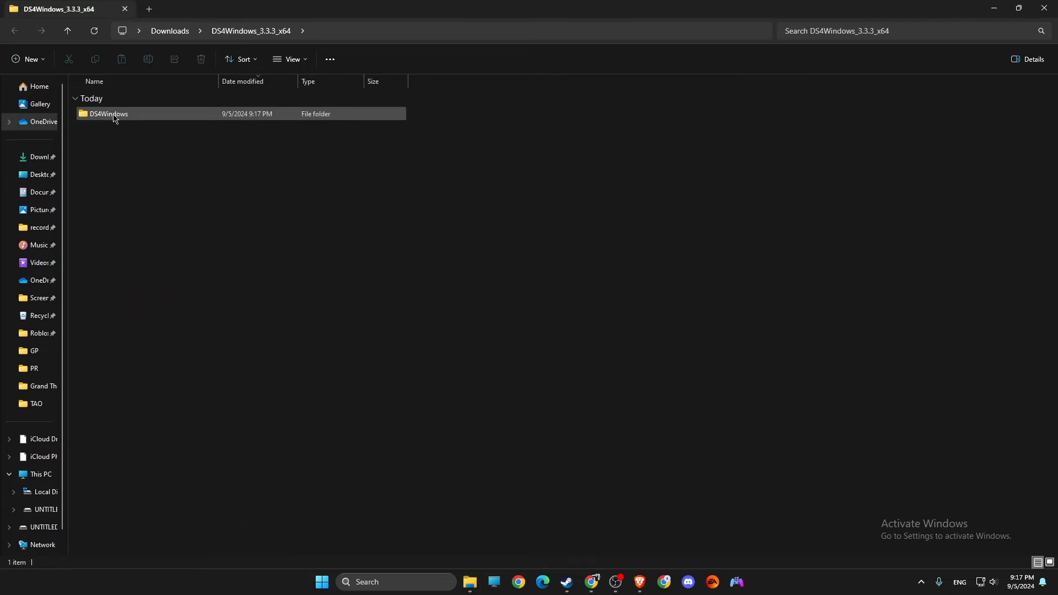
{"action": "double_click", "coordinate": [108, 114]}
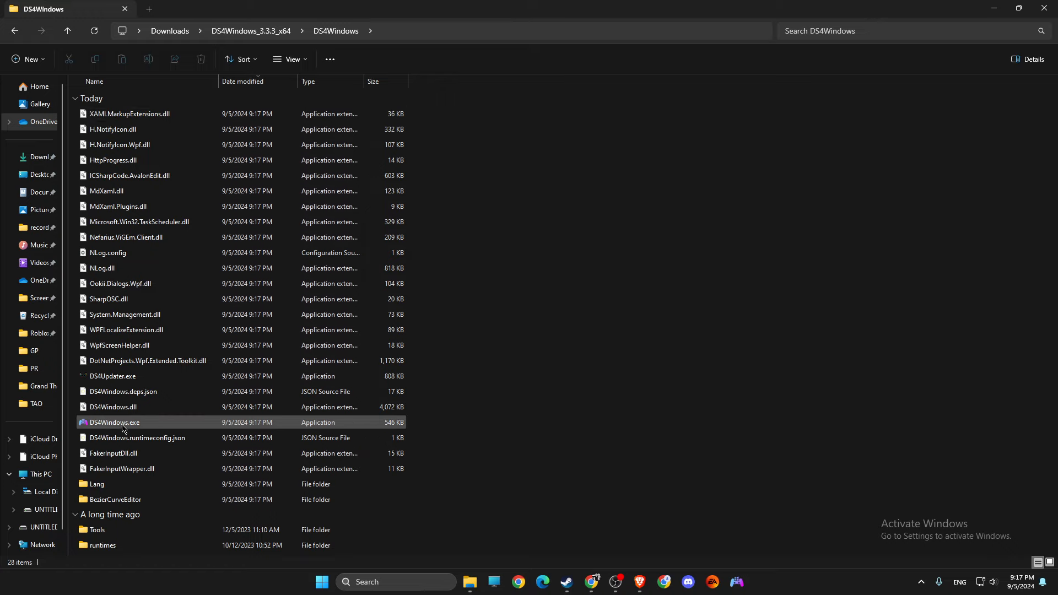
{"action": "left_click", "coordinate": [112, 422]}
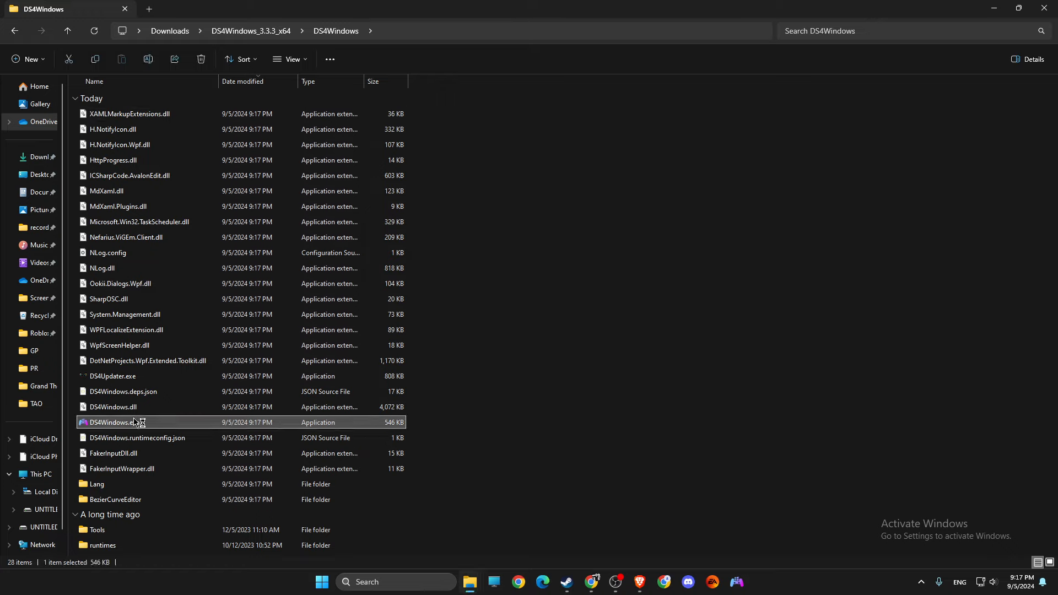
{"action": "double_click", "coordinate": [112, 421]}
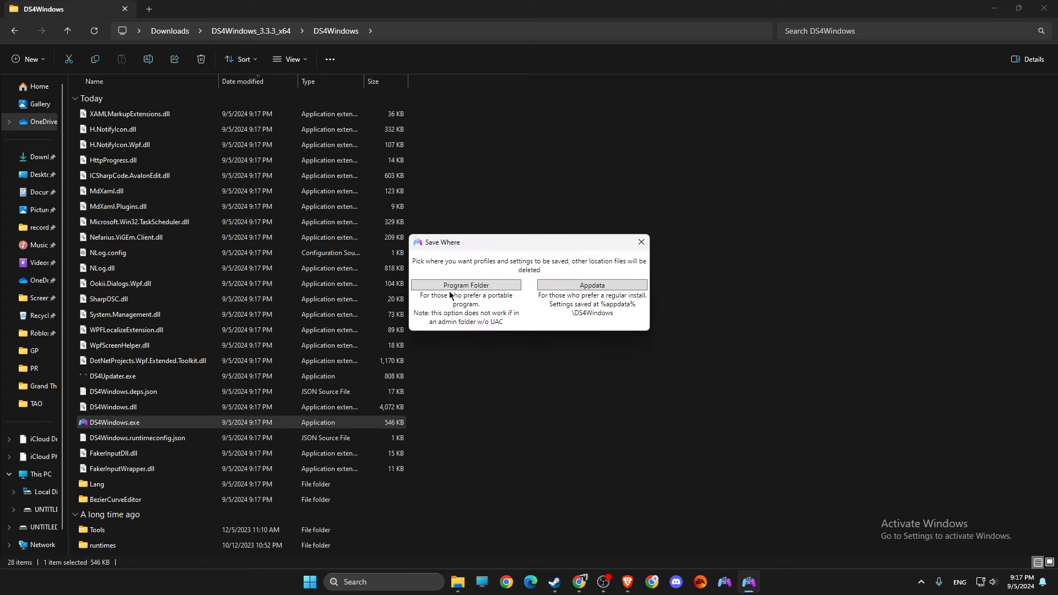
Step: Store DS4Windows settings in the Program Folder and enable DualSense device support
{"action": "left_click", "coordinate": [466, 285]}
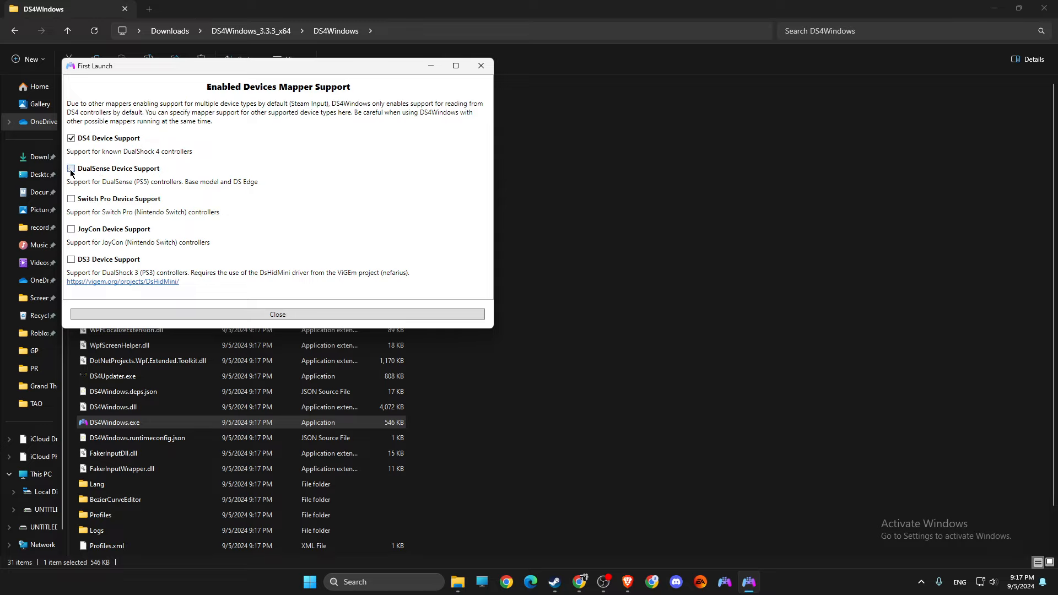
{"action": "left_click", "coordinate": [71, 168]}
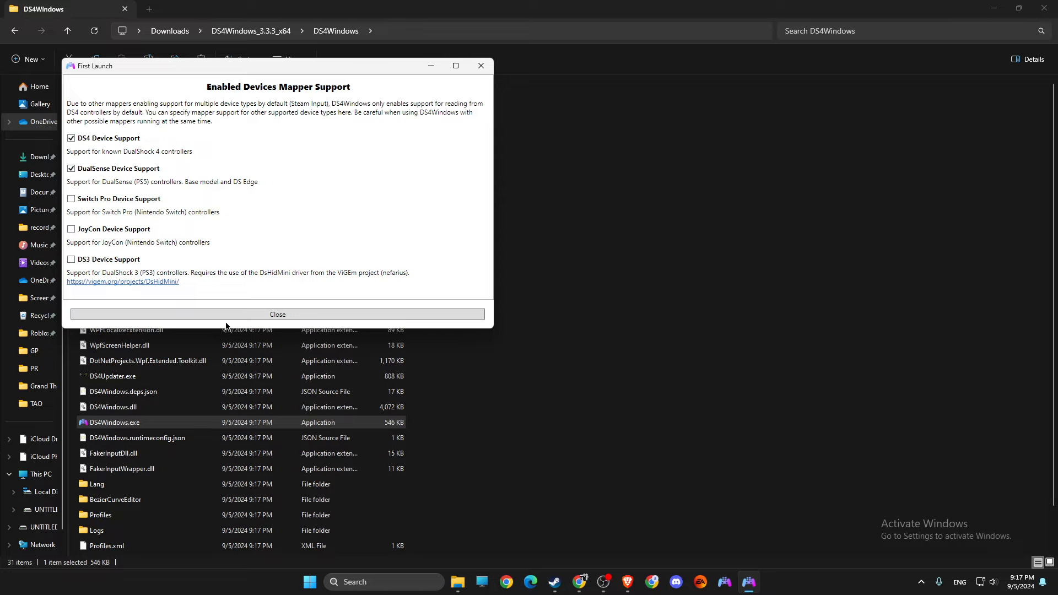
{"action": "left_click", "coordinate": [277, 315]}
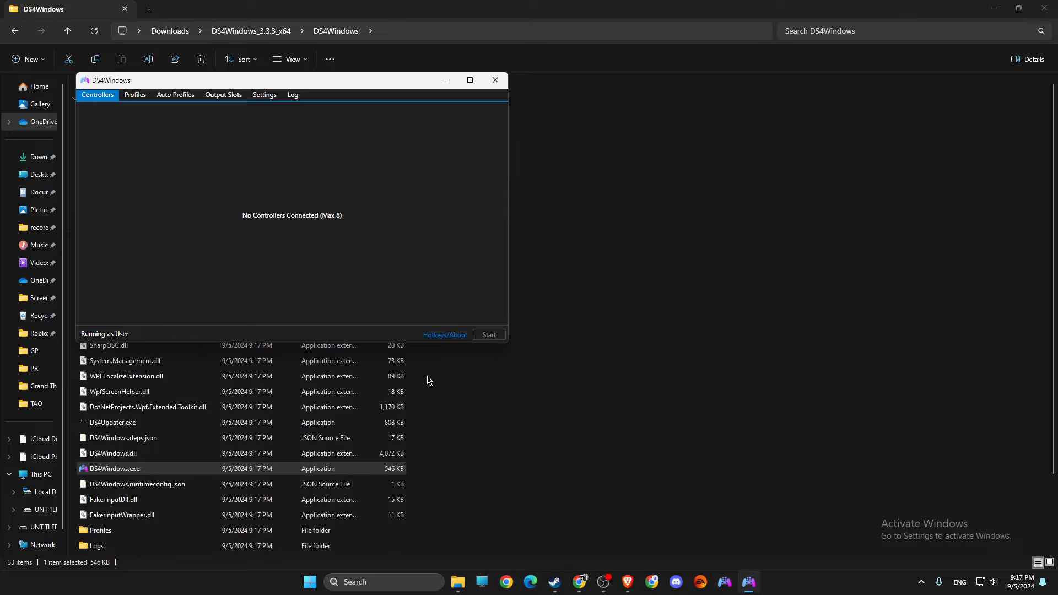
Step: Connect the PS4 controller and select its DS4 v.2 row on the Controllers tab
{"action": "left_click", "coordinate": [489, 334]}
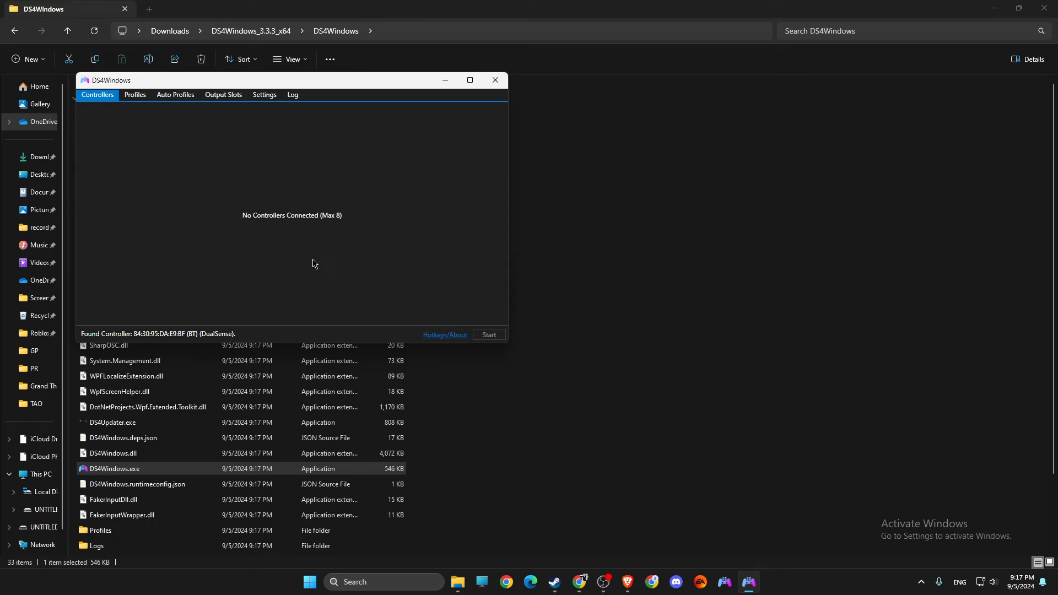
{"action": "left_click", "coordinate": [553, 582]}
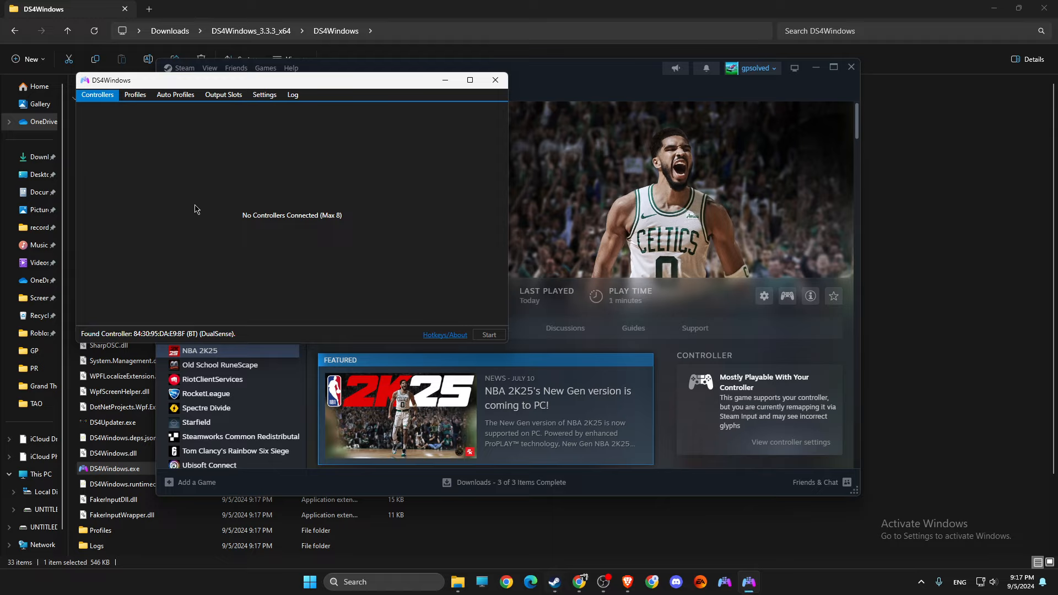
{"action": "mouse_move", "coordinate": [223, 228]}
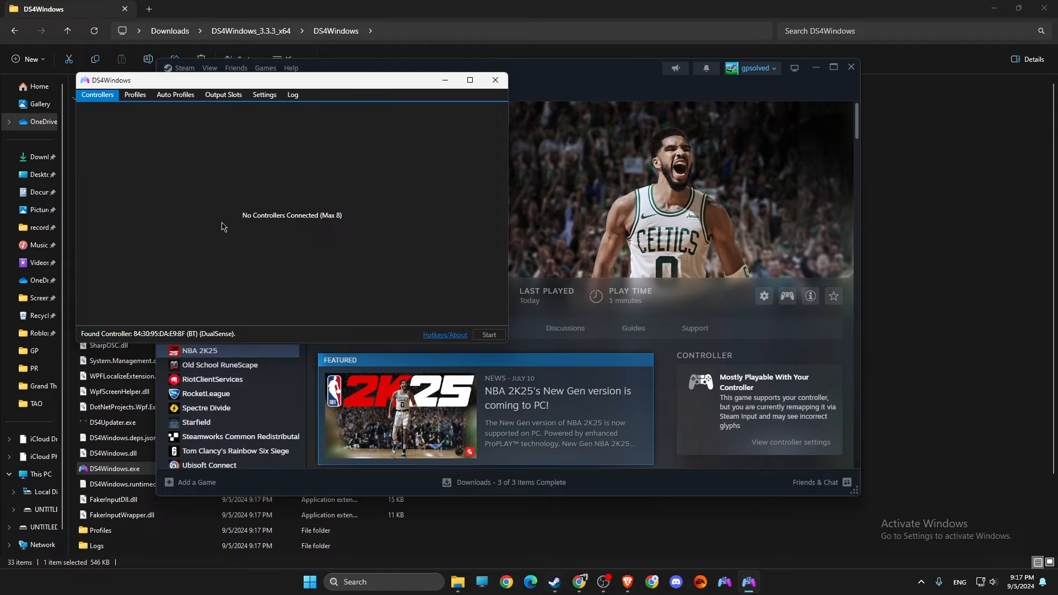
{"action": "mouse_move", "coordinate": [178, 130]}
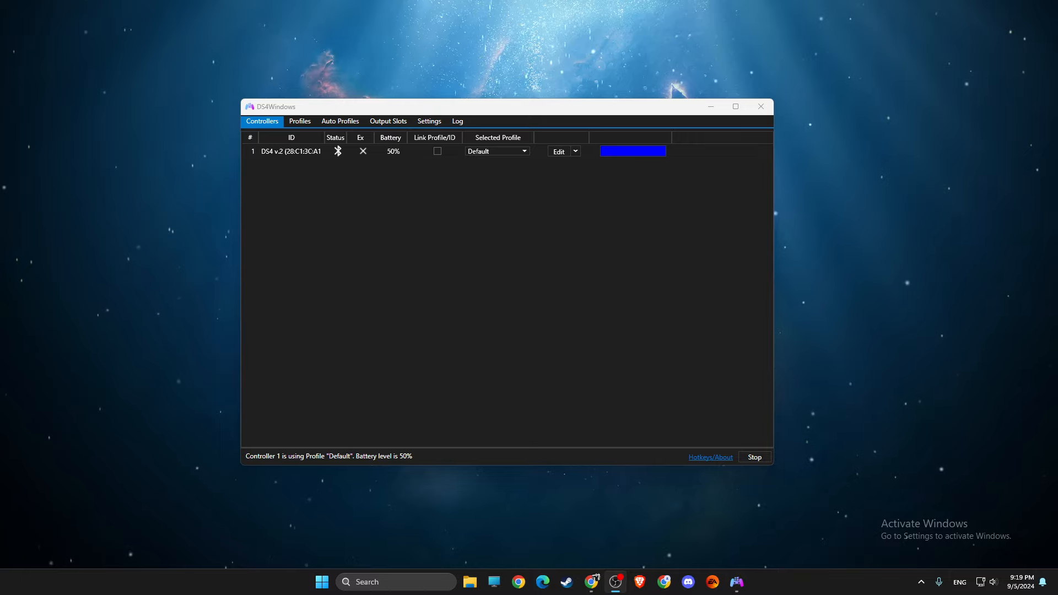
{"action": "left_click", "coordinate": [290, 151]}
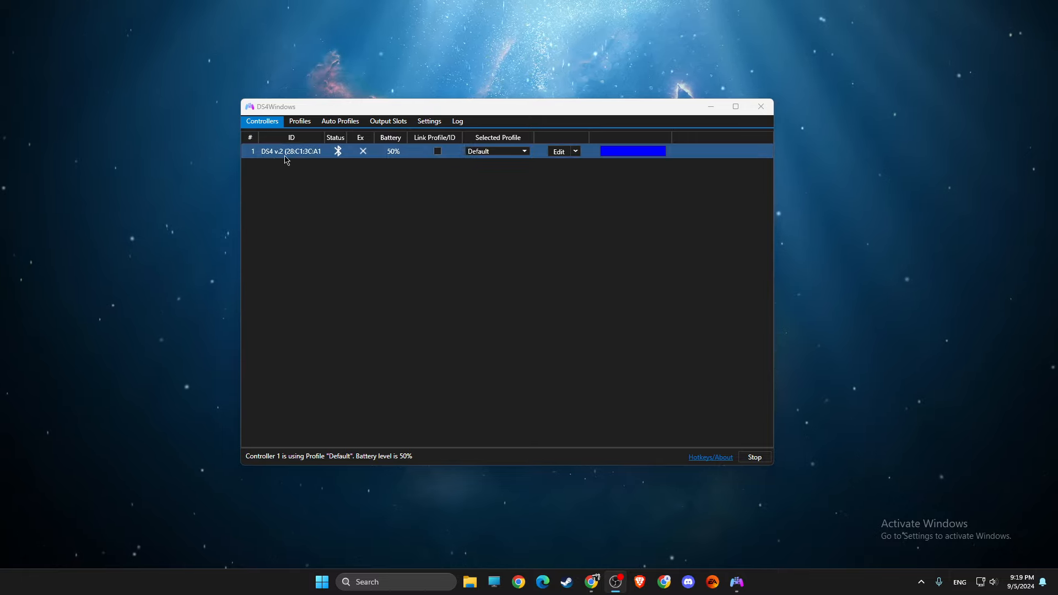
{"action": "mouse_move", "coordinate": [335, 151]}
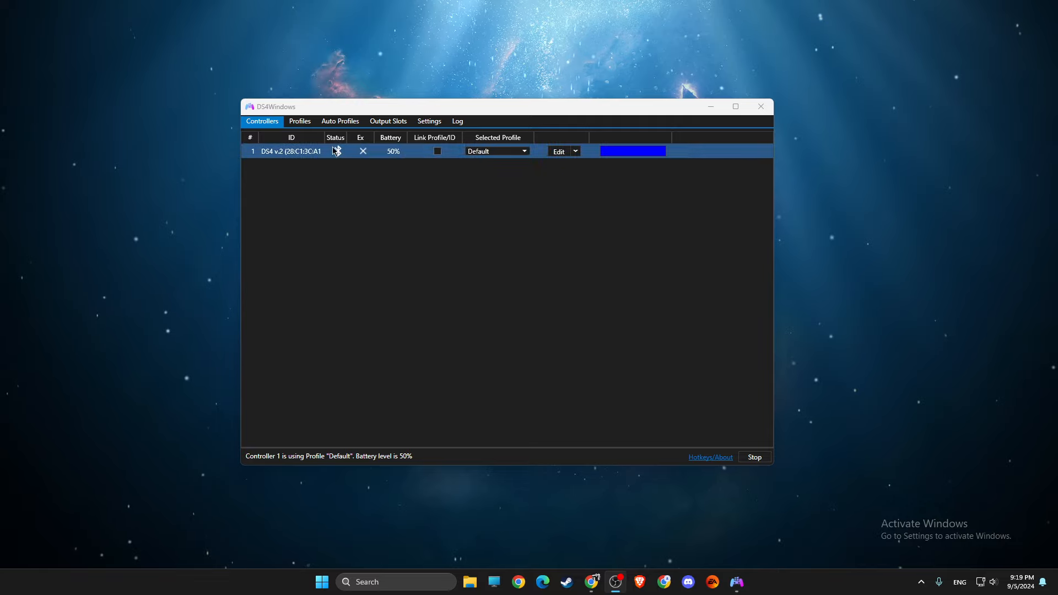